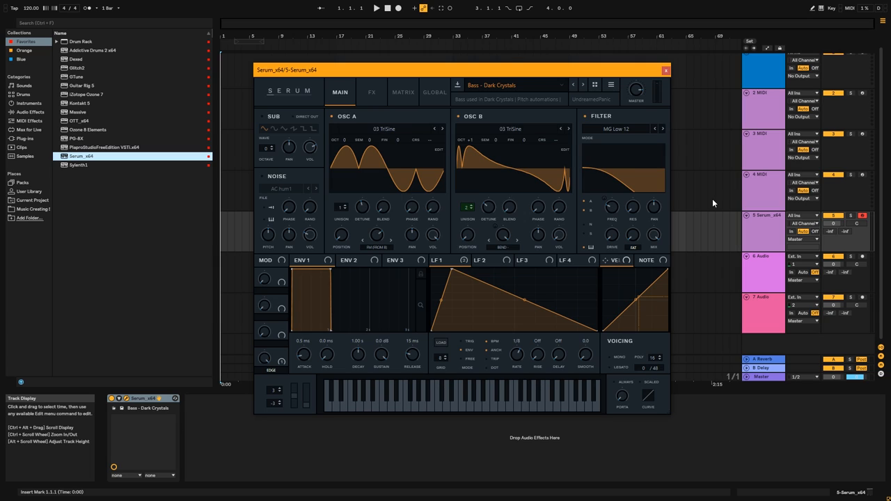
{"action": "mouse_move", "coordinate": [647, 154]}
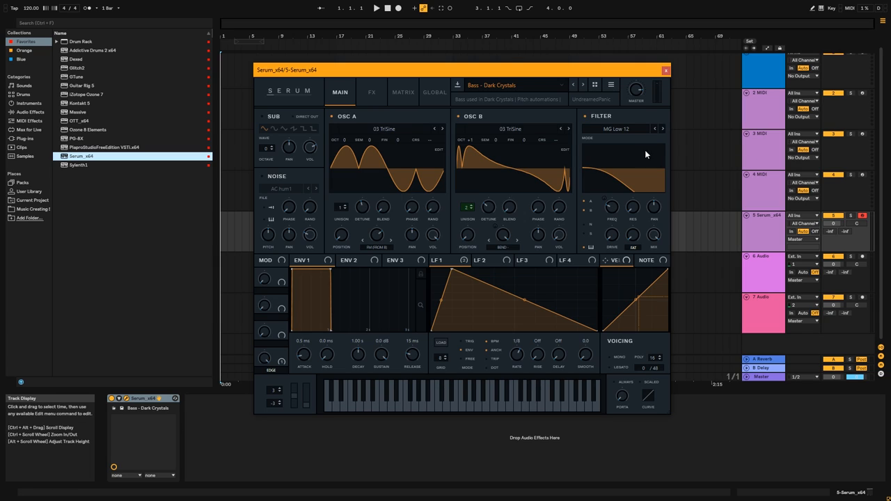
Reset the Dark Crystals patch to Serum's Init Preset from the main menu
{"action": "left_click", "coordinate": [611, 85]}
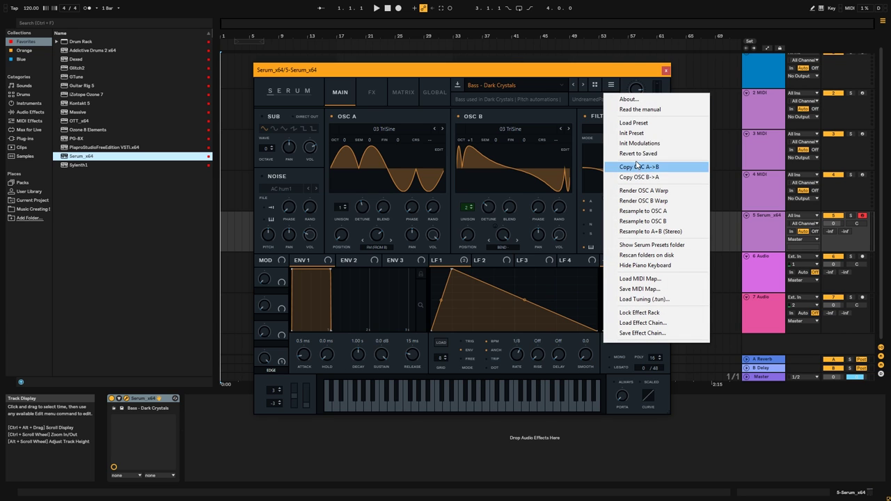
{"action": "left_click", "coordinate": [632, 132]}
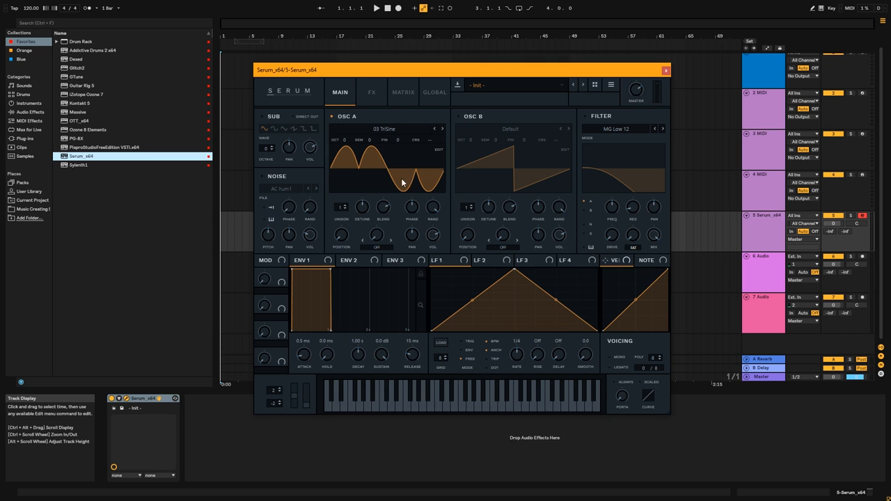
{"action": "mouse_move", "coordinate": [495, 152]}
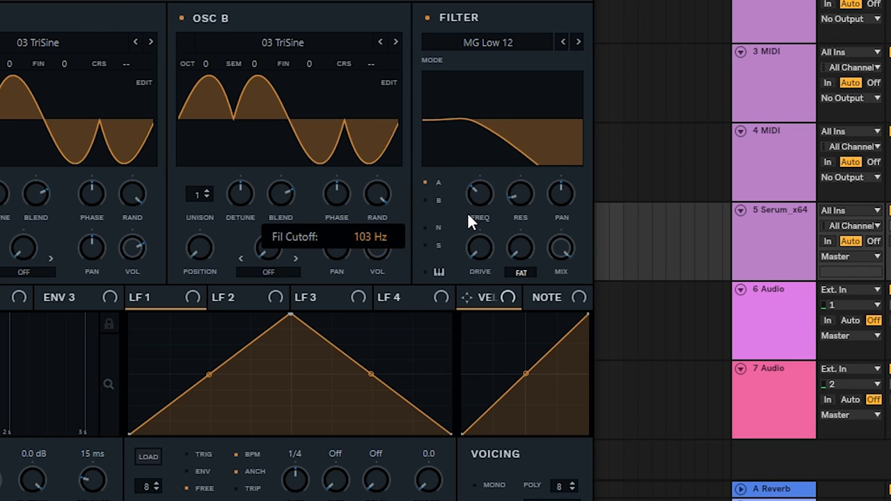
Bring the low-pass filter cutoff down to about 106 Hz
{"action": "left_click_drag", "start_coordinate": [479, 193], "coordinate": [481, 188]}
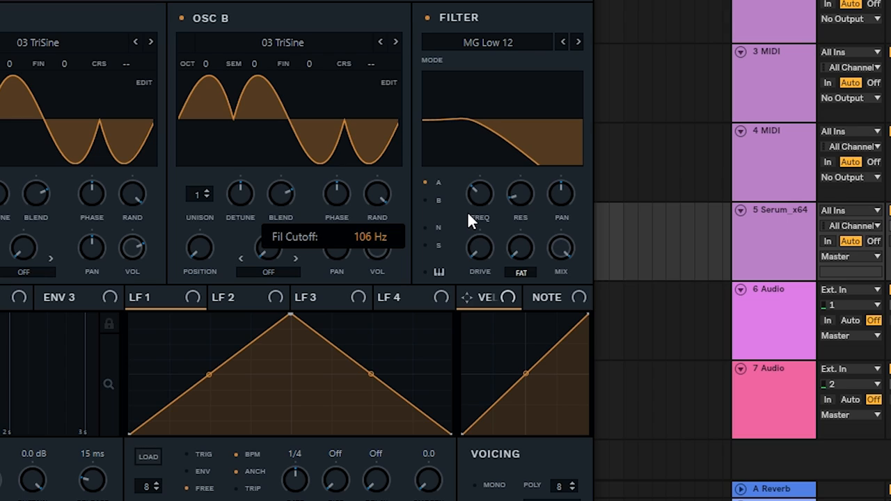
{"action": "left_click_drag", "start_coordinate": [480, 193], "coordinate": [480, 202]}
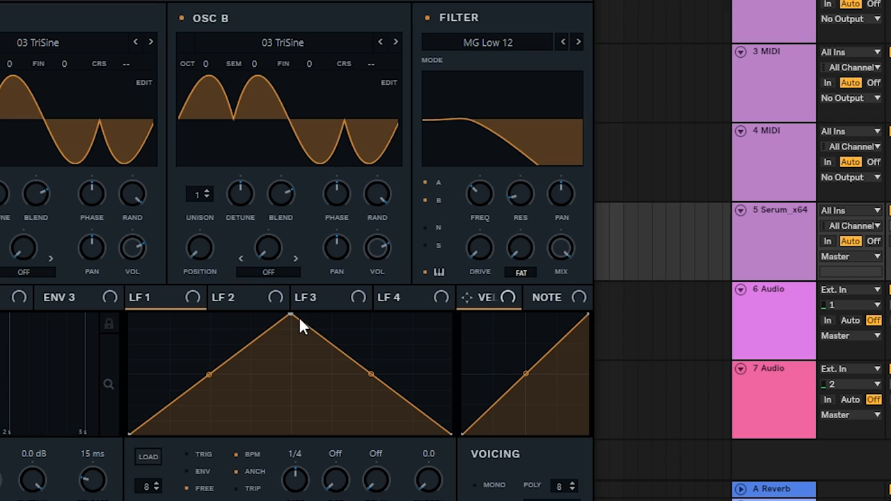
Move LFO 1's peak earlier and assign LFO 1 to the filter cutoff
{"action": "left_click_drag", "start_coordinate": [289, 315], "coordinate": [214, 308]}
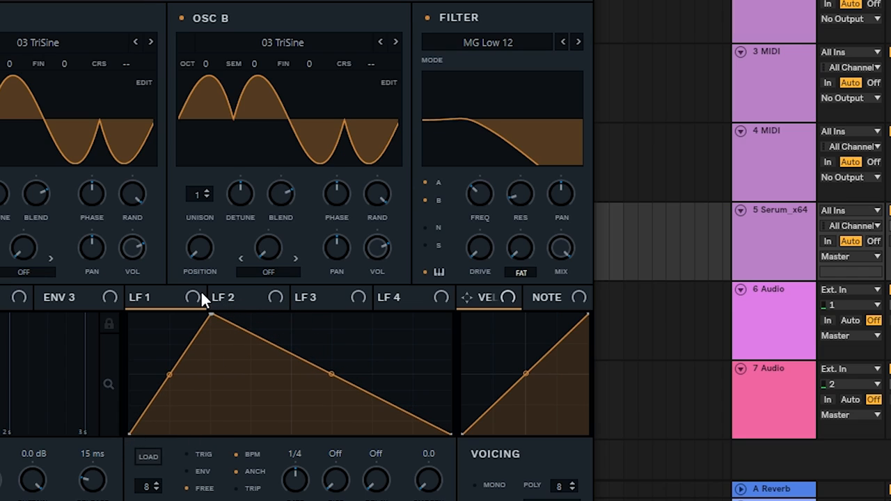
{"action": "mouse_move", "coordinate": [313, 277]}
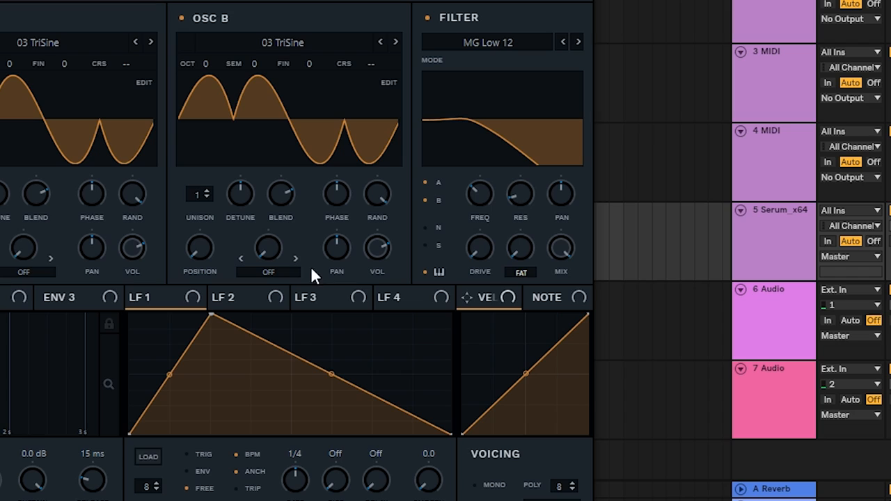
{"action": "mouse_move", "coordinate": [218, 318]}
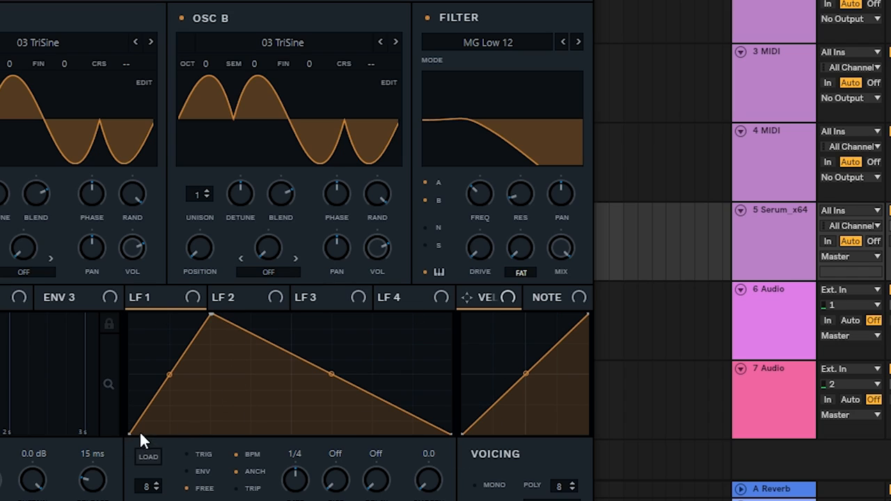
{"action": "mouse_move", "coordinate": [139, 307]}
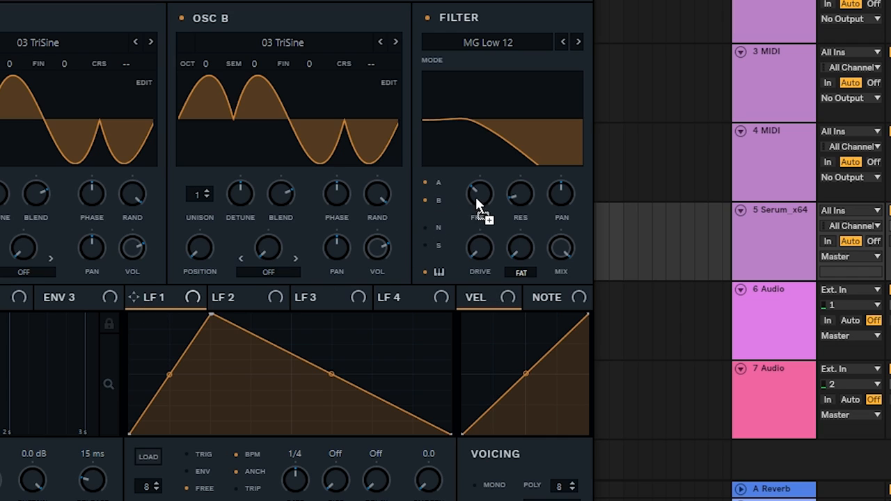
{"action": "left_click_drag", "start_coordinate": [480, 194], "coordinate": [479, 177]}
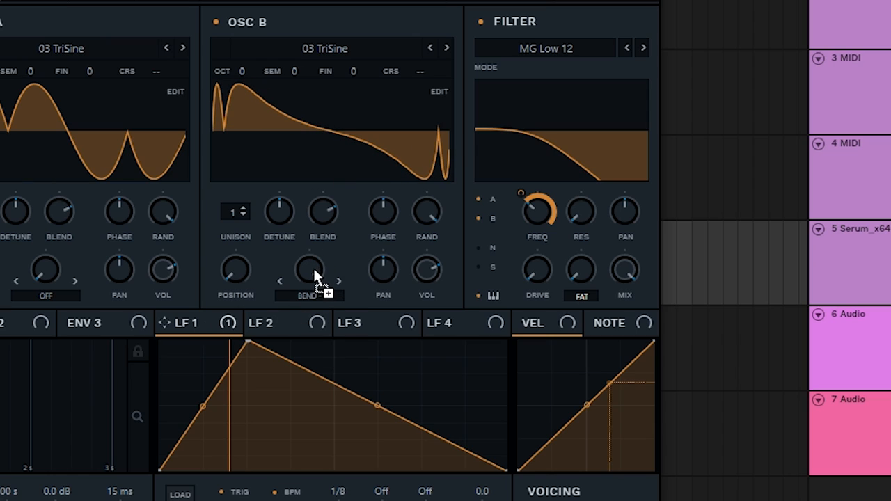
Route LFO 1 to oscillator B's warp knob with a depth of −32
{"action": "left_click_drag", "start_coordinate": [310, 268], "coordinate": [289, 282]}
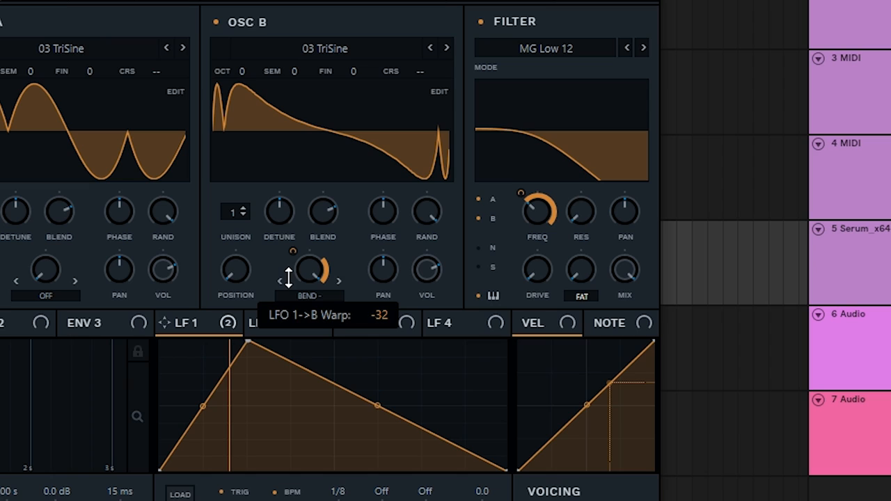
{"action": "left_click_drag", "start_coordinate": [309, 271], "coordinate": [309, 264]}
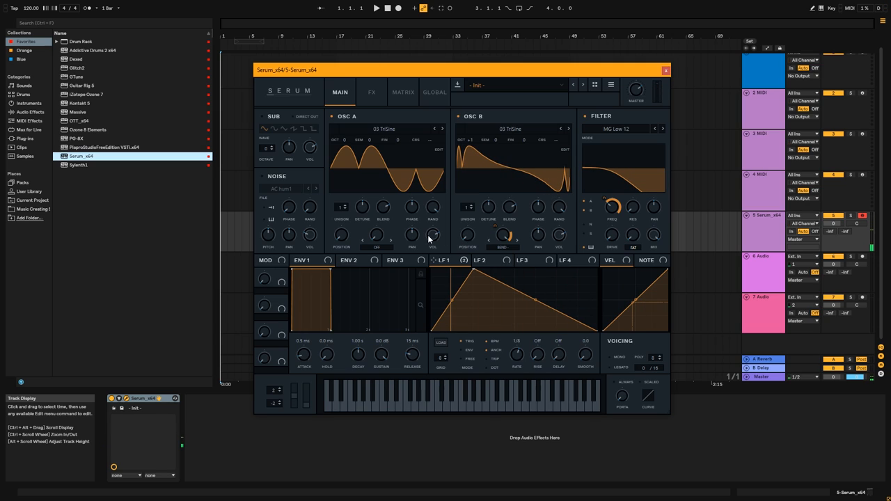
{"action": "mouse_move", "coordinate": [431, 236]}
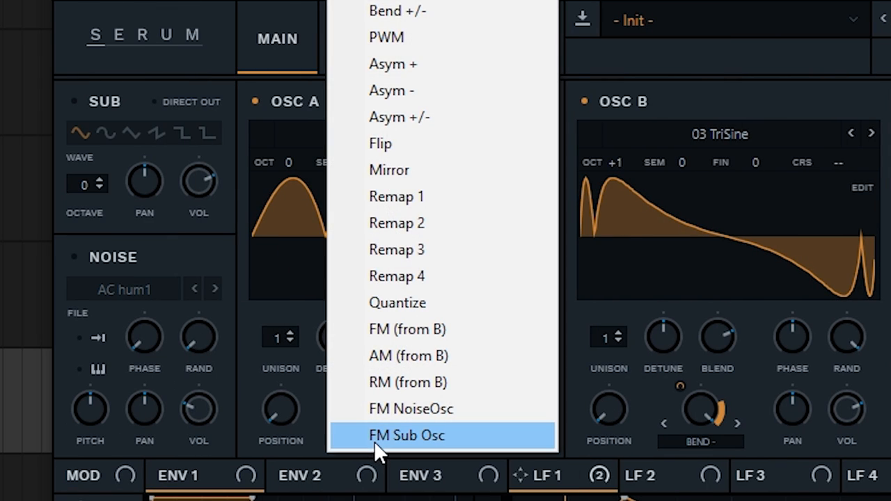
Switch oscillator A's warp to FM (from B) and raise the amount to 49%
{"action": "left_click", "coordinate": [406, 434]}
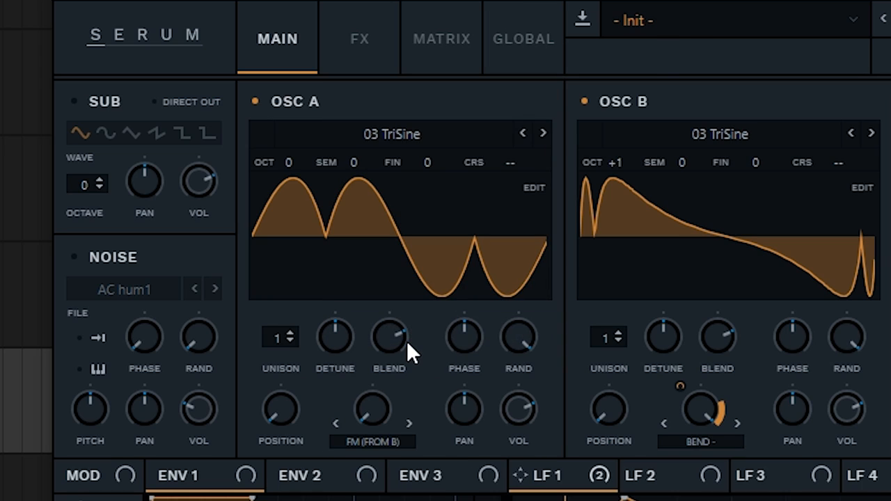
{"action": "mouse_move", "coordinate": [370, 421]}
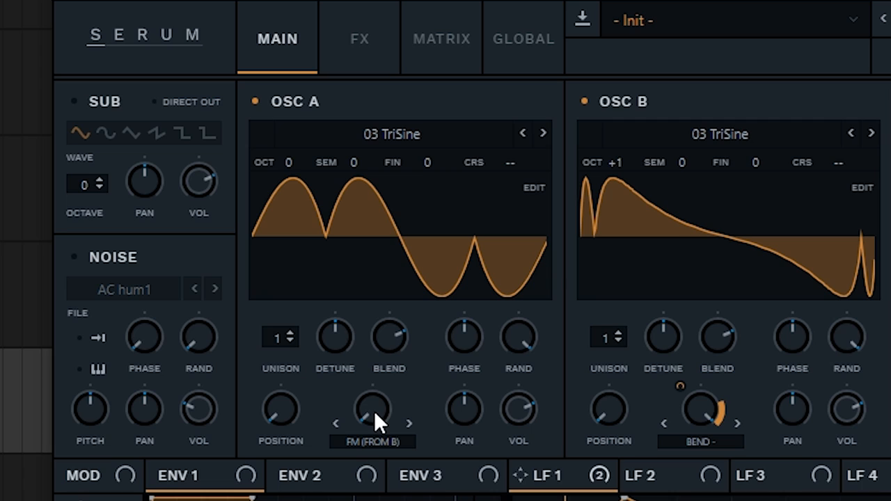
{"action": "mouse_move", "coordinate": [393, 414]}
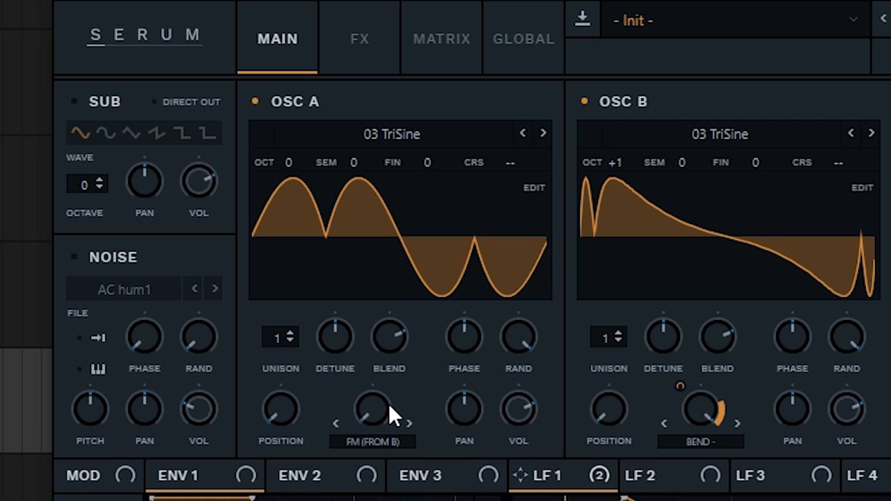
{"action": "mouse_move", "coordinate": [370, 410]}
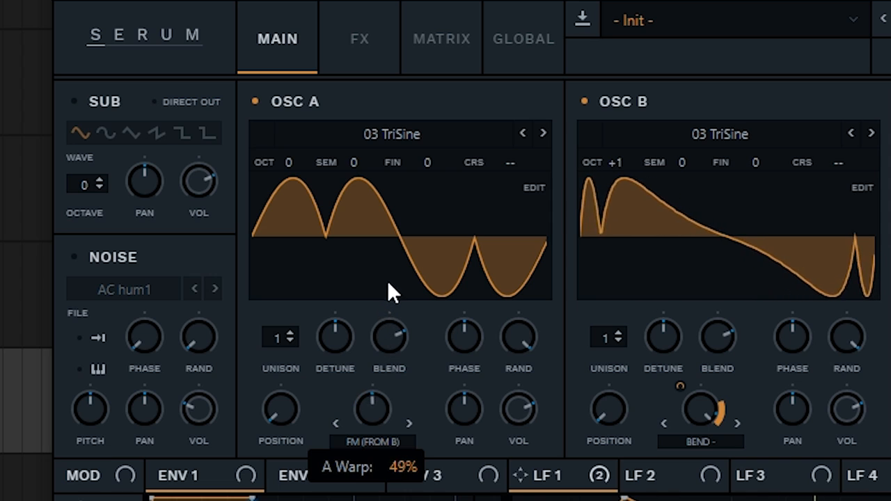
{"action": "left_click_drag", "start_coordinate": [389, 293], "coordinate": [404, 237]}
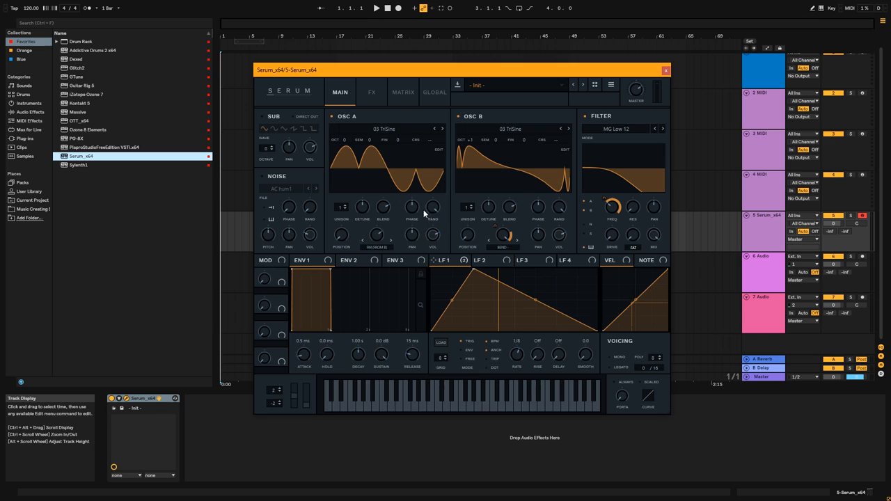
{"action": "mouse_move", "coordinate": [470, 202]}
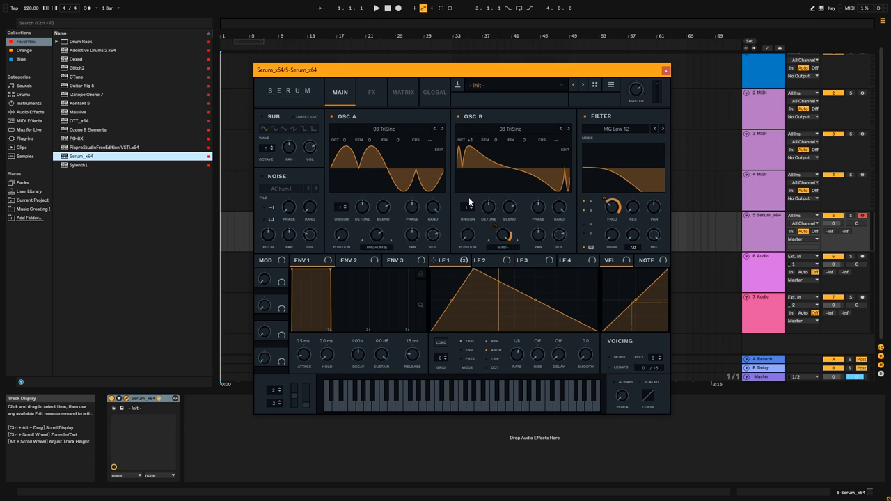
{"action": "mouse_move", "coordinate": [461, 200]}
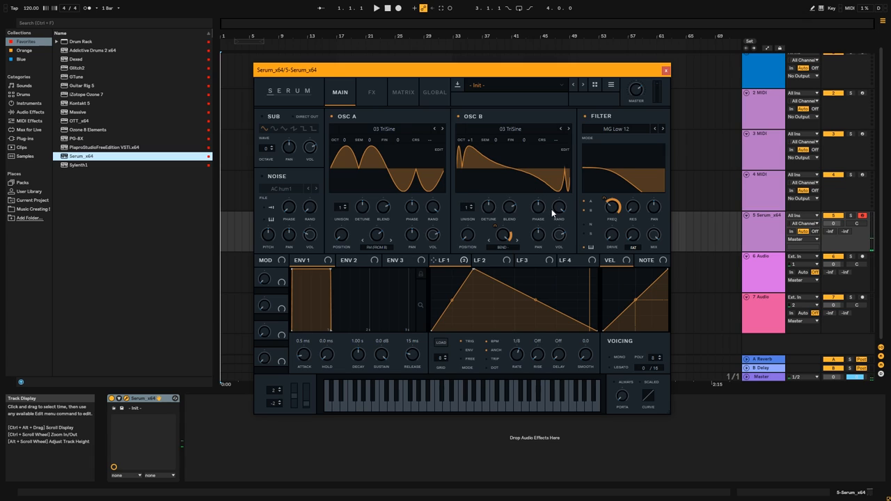
{"action": "mouse_move", "coordinate": [596, 249]}
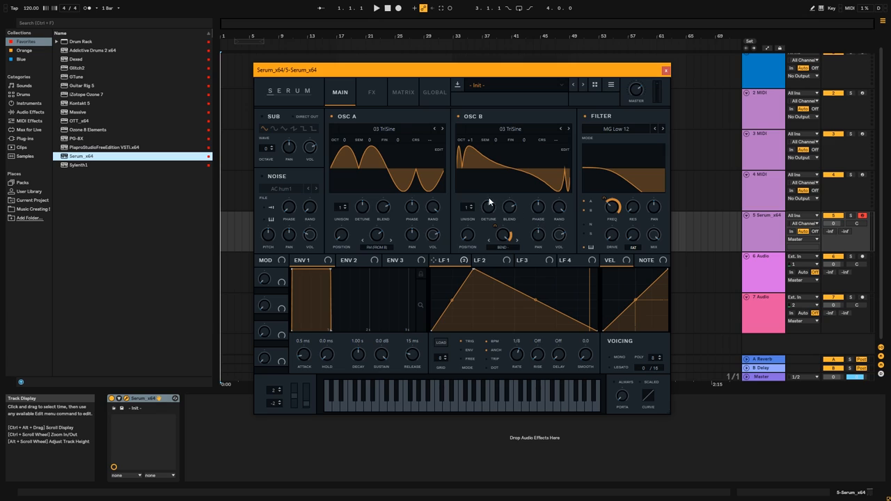
{"action": "mouse_move", "coordinate": [380, 97]}
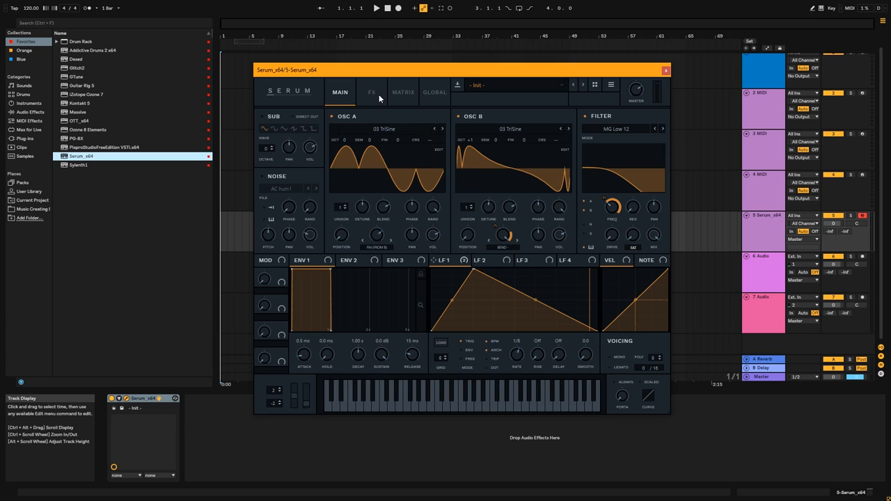
{"action": "mouse_move", "coordinate": [377, 94]}
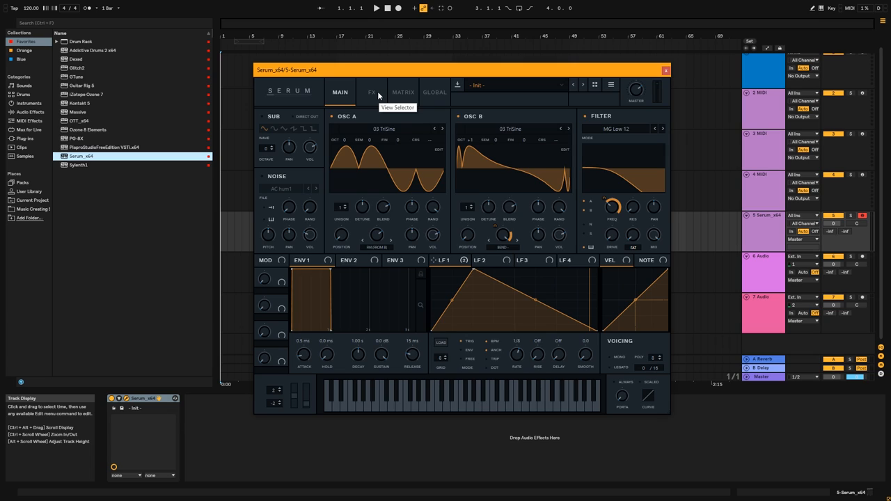
On the FX page, push the Tube distortion drive up to about 68%
{"action": "left_click", "coordinate": [372, 91]}
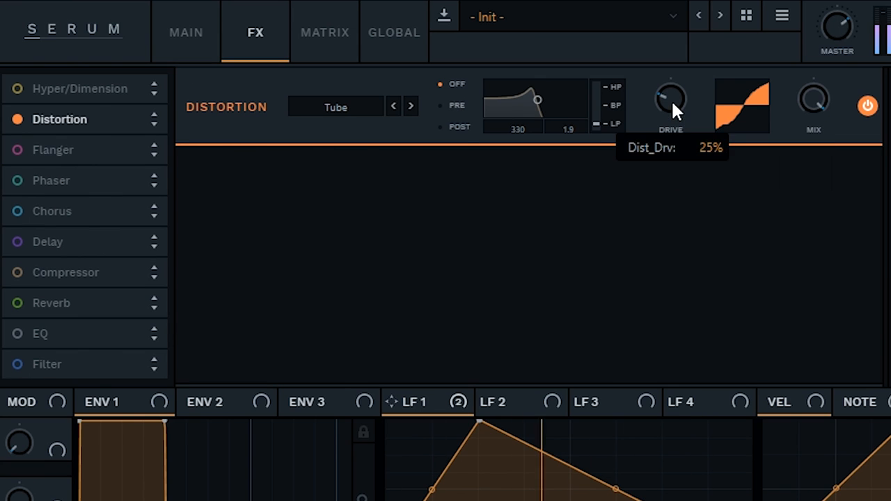
{"action": "left_click_drag", "start_coordinate": [670, 104], "coordinate": [670, 77]}
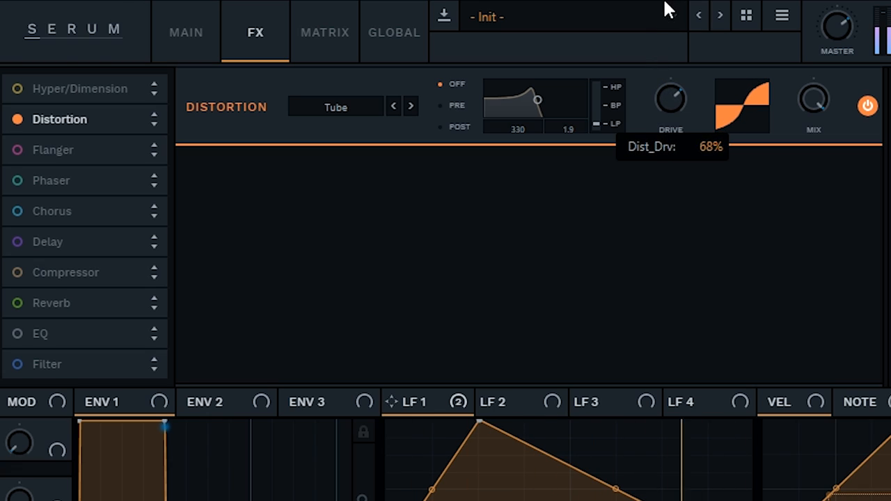
{"action": "mouse_move", "coordinate": [303, 137]}
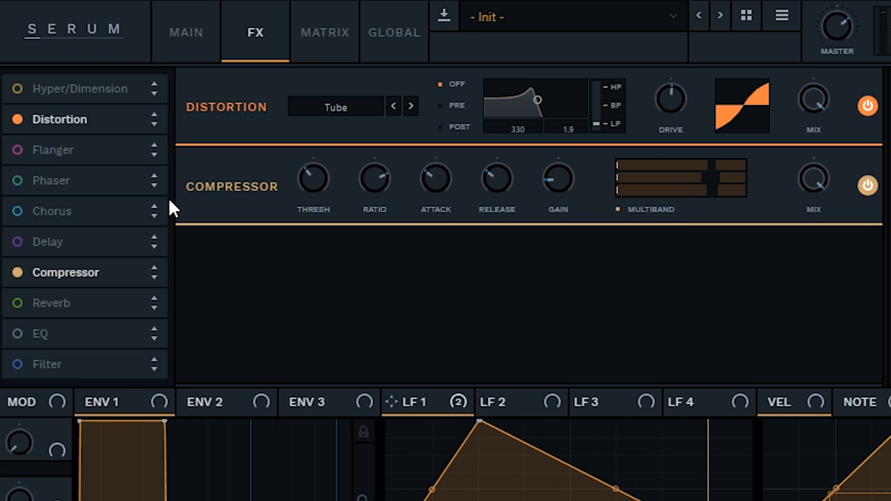
{"action": "mouse_move", "coordinate": [298, 291]}
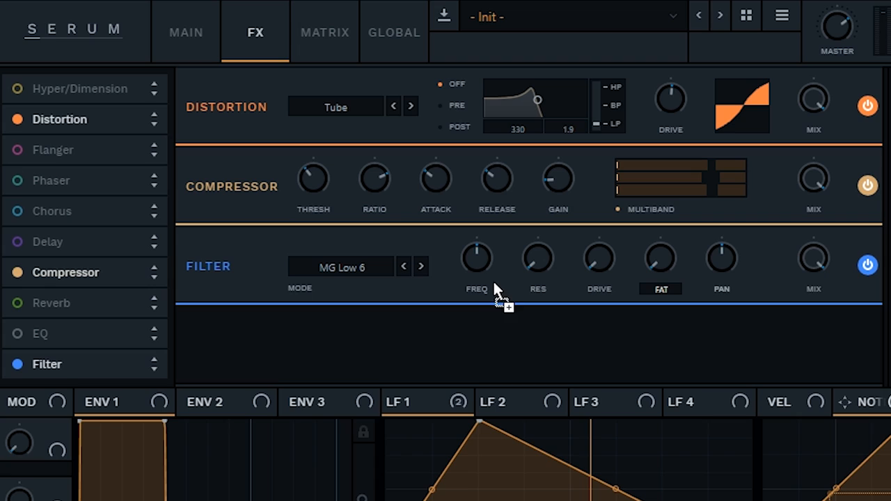
{"action": "mouse_move", "coordinate": [864, 422]}
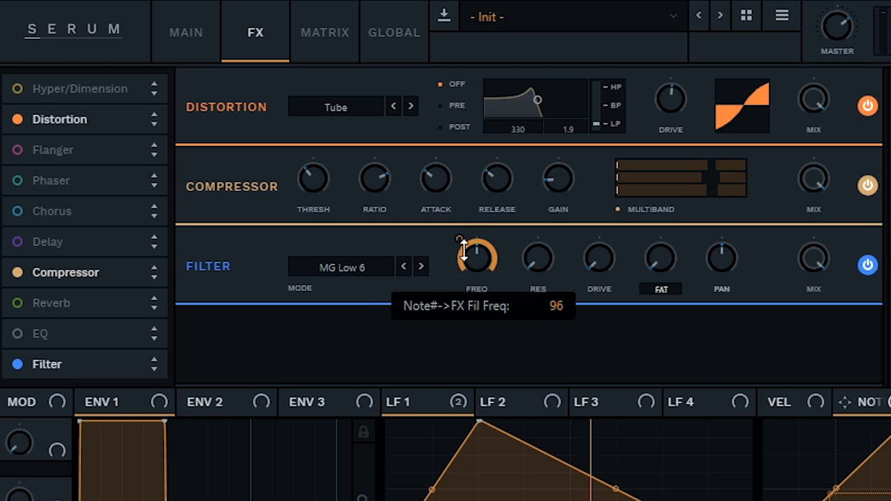
{"action": "mouse_move", "coordinate": [514, 198]}
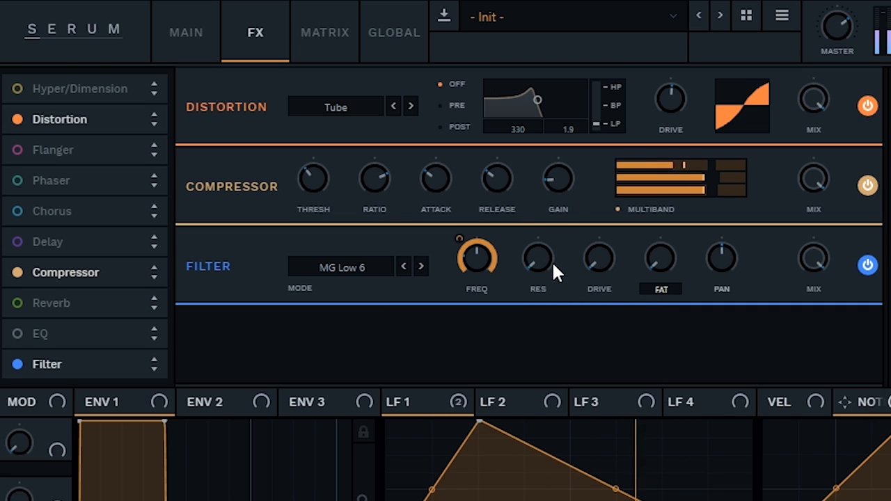
{"action": "mouse_move", "coordinate": [580, 257]}
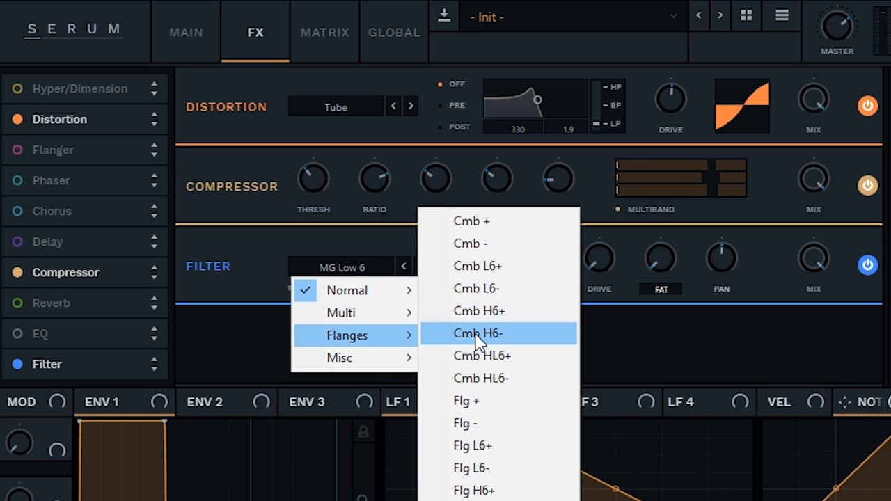
{"action": "mouse_move", "coordinate": [494, 401]}
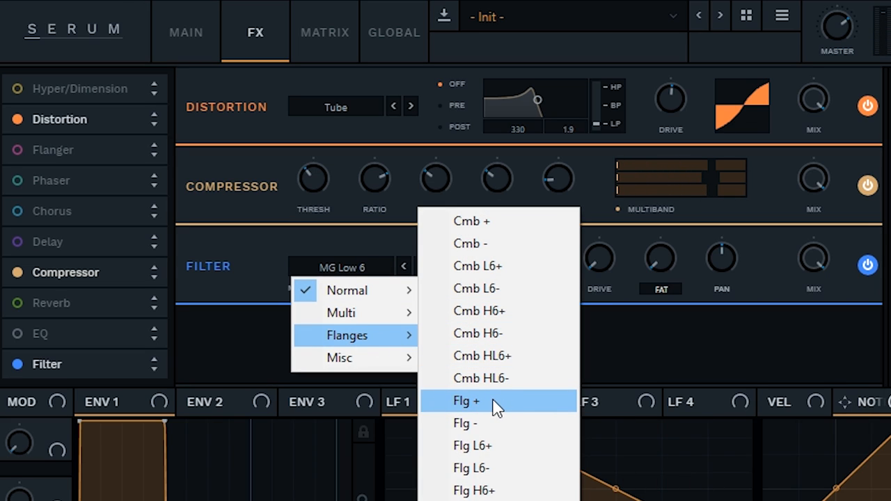
Set the effects filter to Flg + mode, toggling it off and on to compare
{"action": "left_click", "coordinate": [464, 402]}
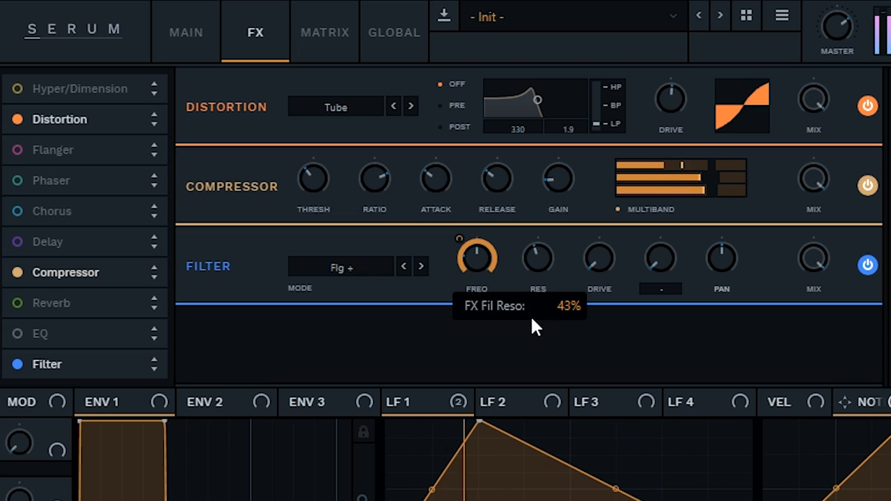
{"action": "mouse_move", "coordinate": [575, 336]}
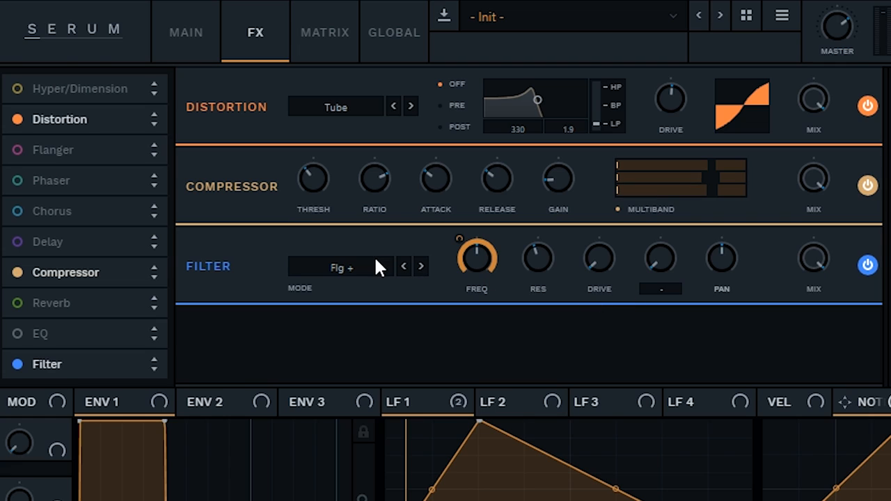
{"action": "left_click", "coordinate": [867, 263]}
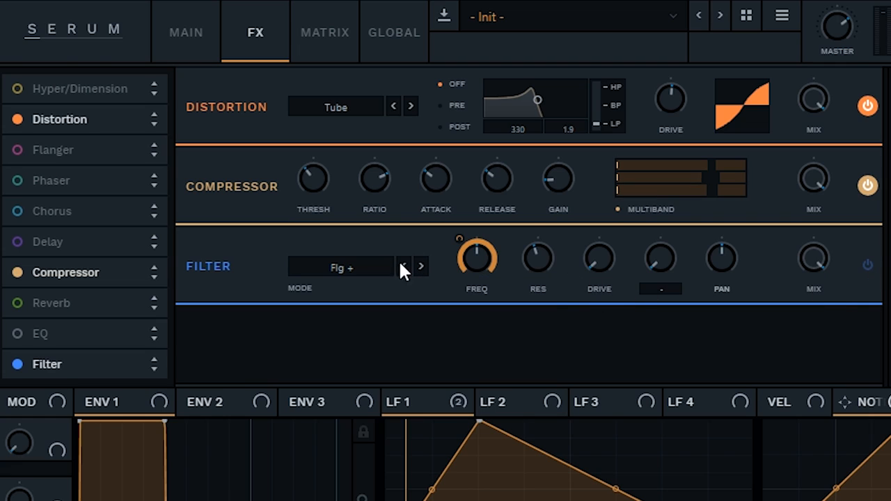
{"action": "mouse_move", "coordinate": [770, 199]}
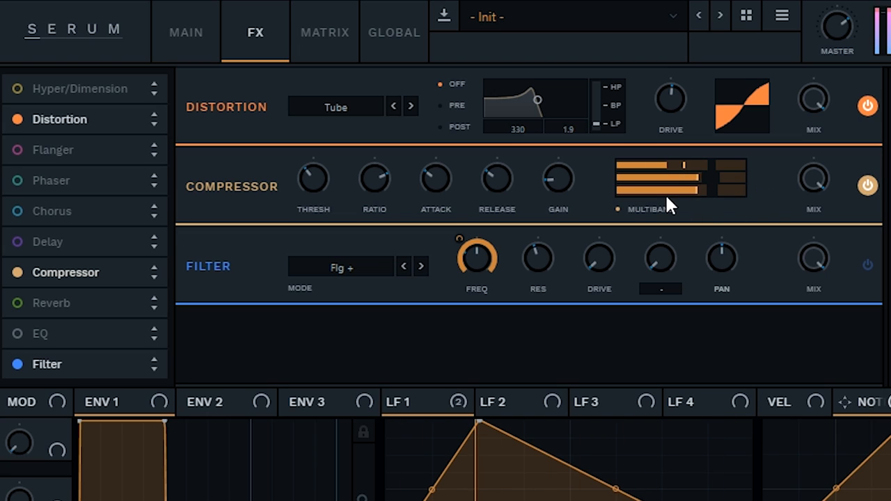
{"action": "left_click", "coordinate": [865, 264]}
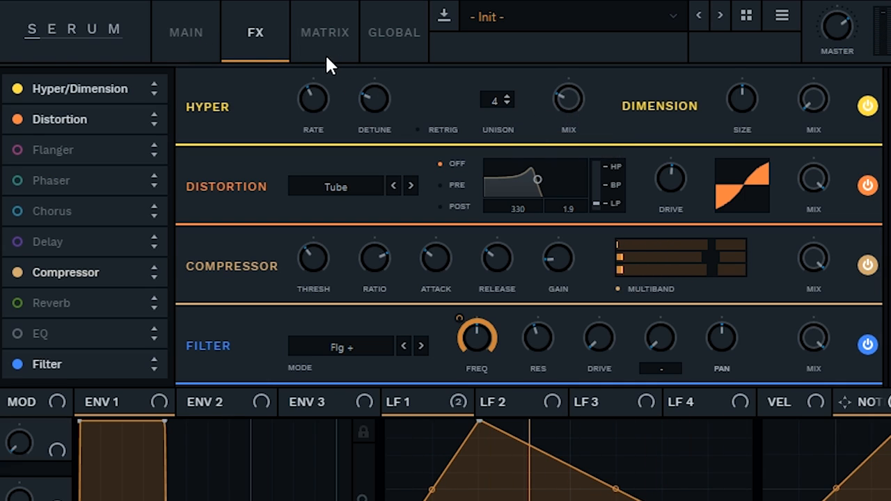
{"action": "mouse_move", "coordinate": [204, 56]}
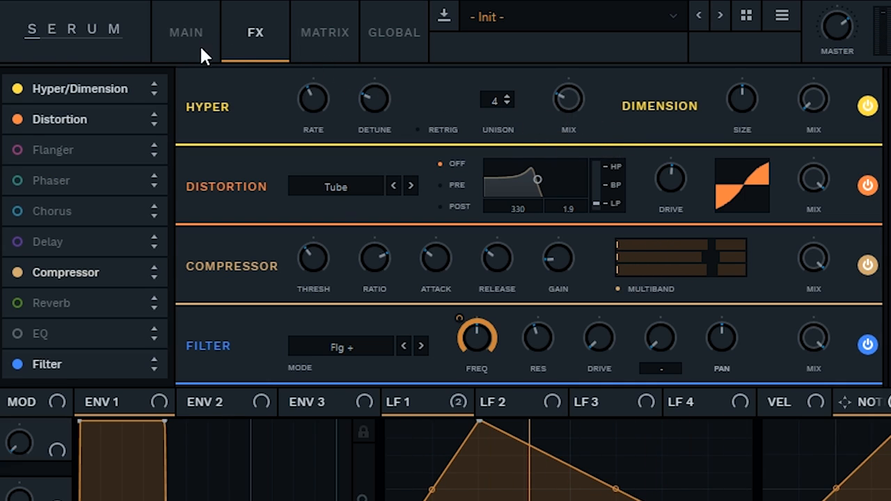
Return from the FX rack to the MAIN oscillator page
{"action": "left_click", "coordinate": [185, 32]}
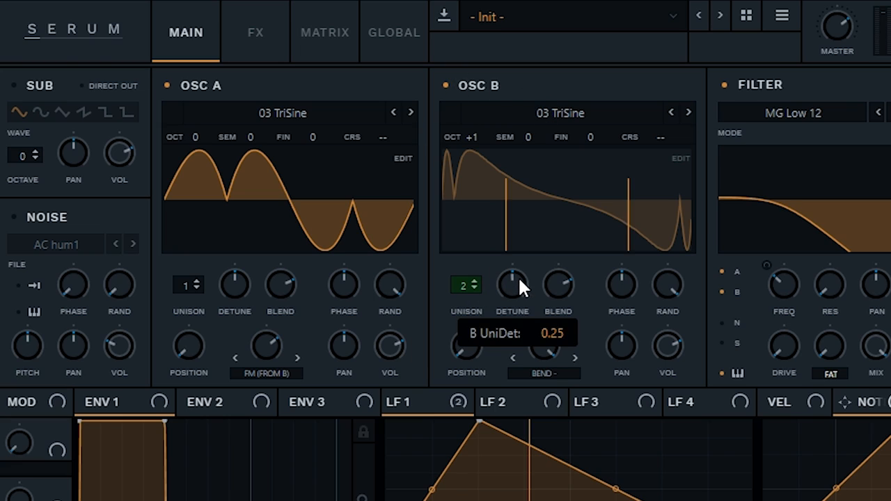
Lower oscillator B's unison detune to about 0.11 with two voices
{"action": "left_click_drag", "start_coordinate": [512, 286], "coordinate": [501, 299]}
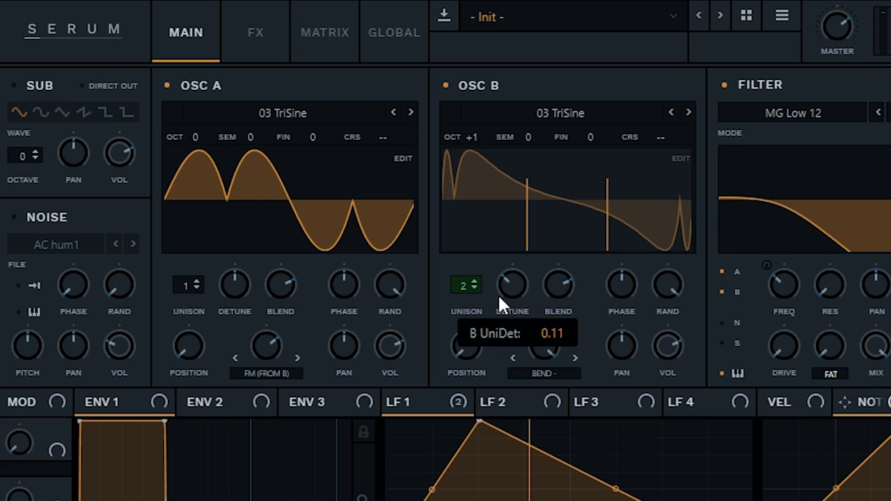
{"action": "mouse_move", "coordinate": [554, 221]}
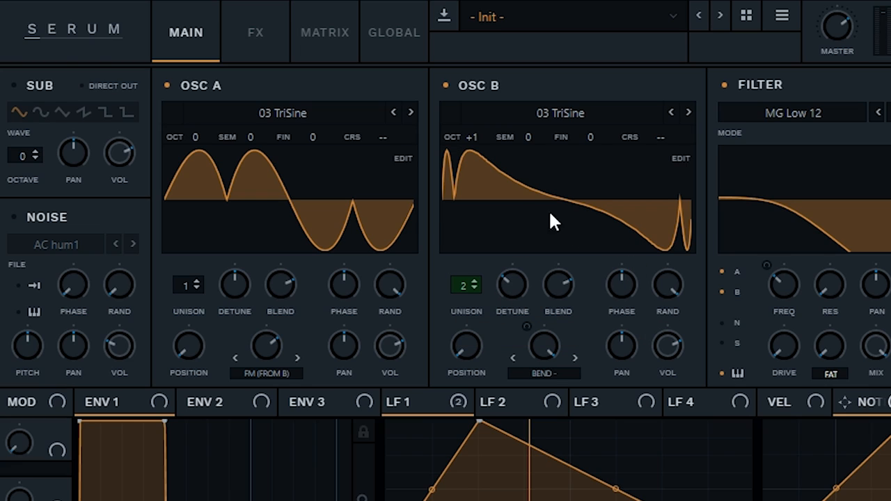
{"action": "mouse_move", "coordinate": [364, 246]}
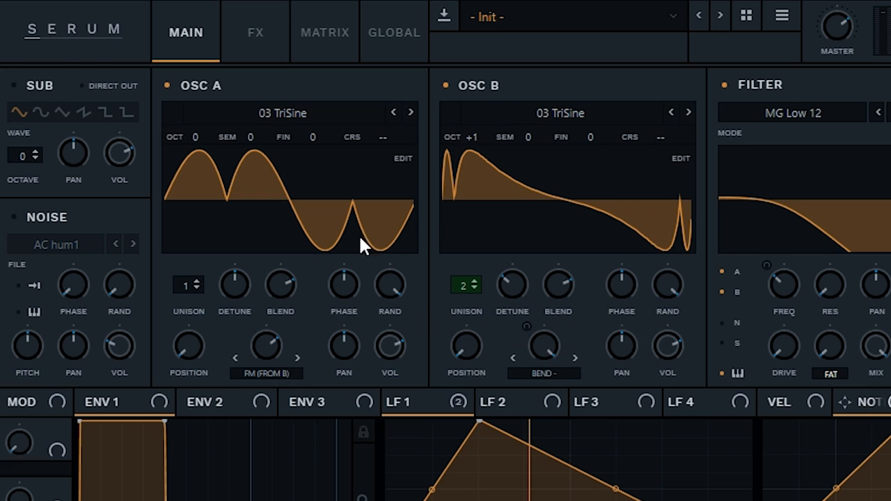
{"action": "mouse_move", "coordinate": [581, 180]}
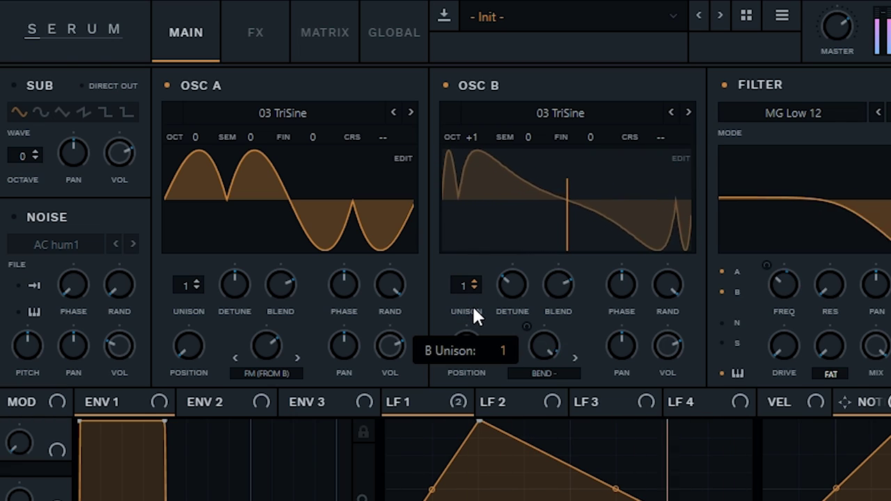
{"action": "left_click", "coordinate": [463, 284]}
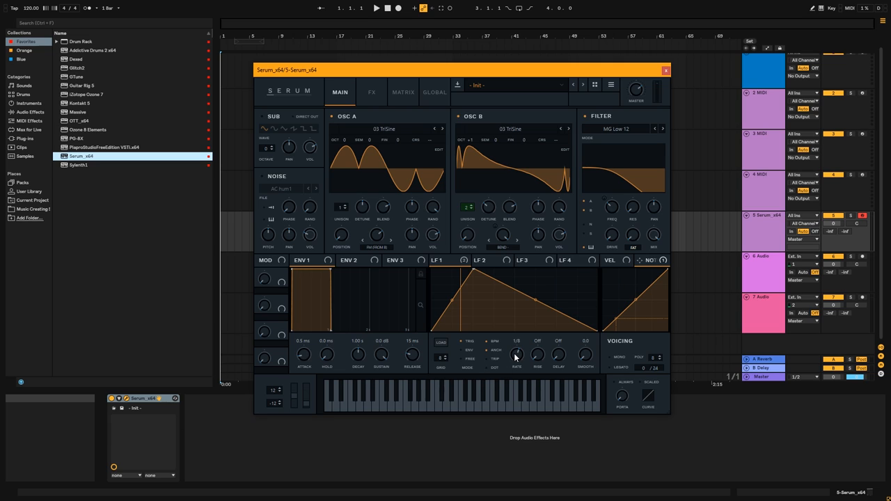
{"action": "mouse_move", "coordinate": [517, 355]}
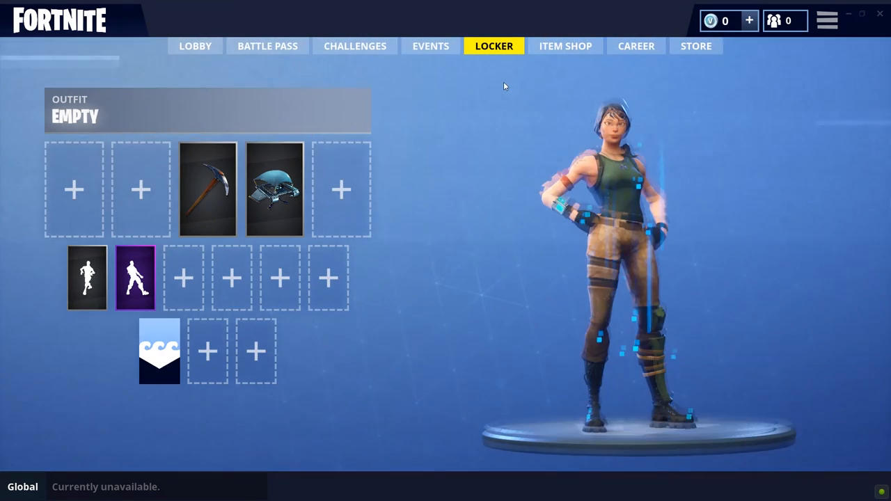
Play the Dance Moves emote preview on the locker character
{"action": "left_click", "coordinate": [88, 277]}
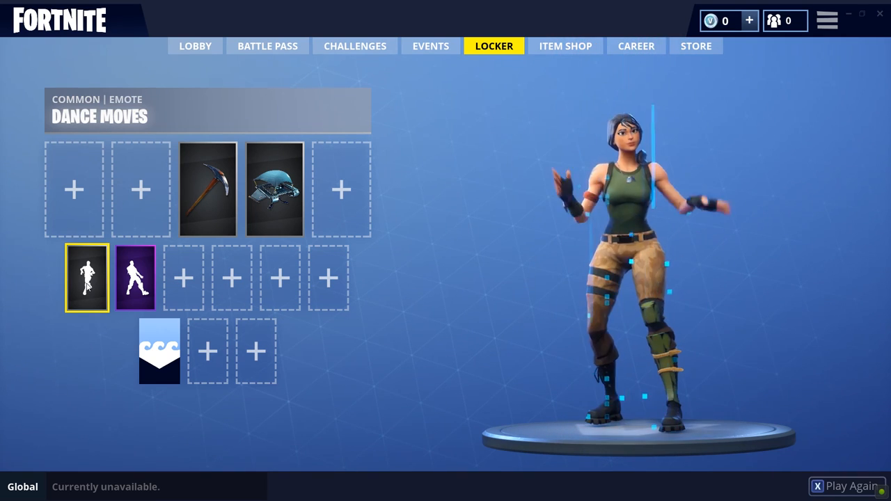